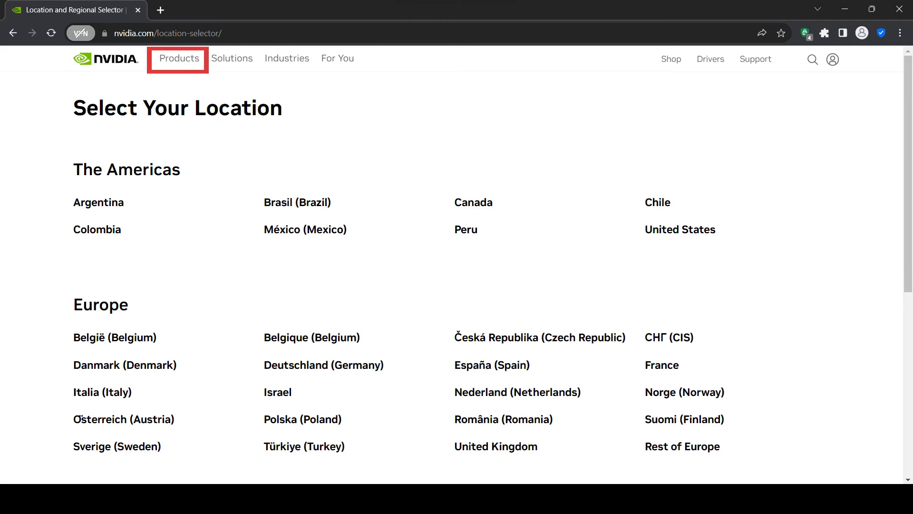
Navigate Products > Software to the '3D Workflows - Omniverse' page on NVIDIA's site
click(178, 58)
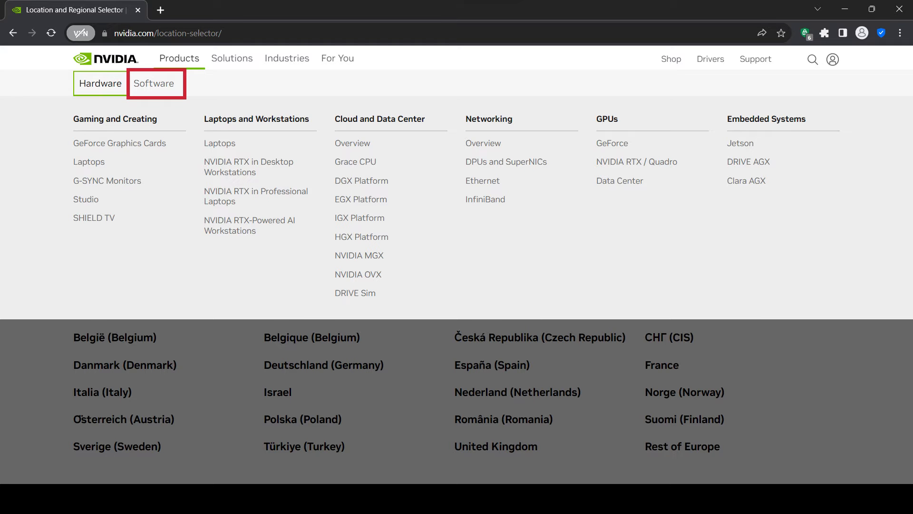
click(154, 83)
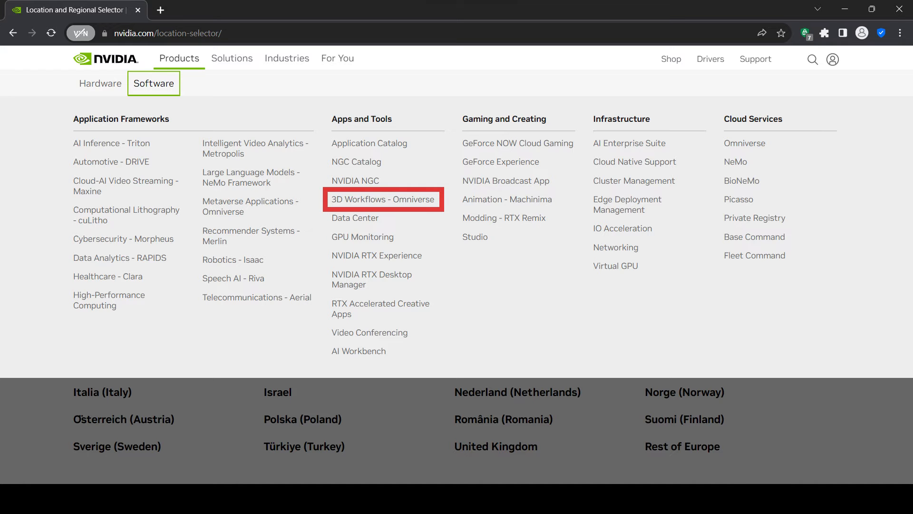
click(381, 199)
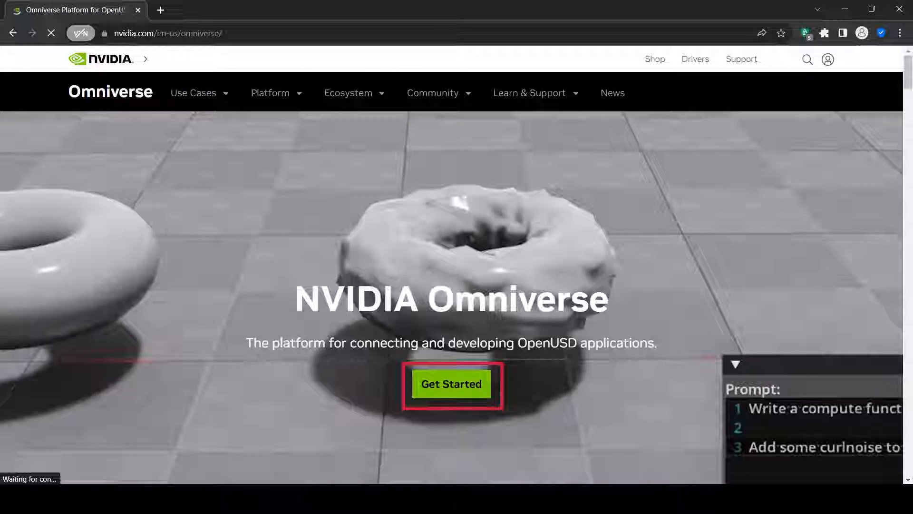
From Get Started, scroll to the licensing options and choose Download Free under Standard
click(451, 384)
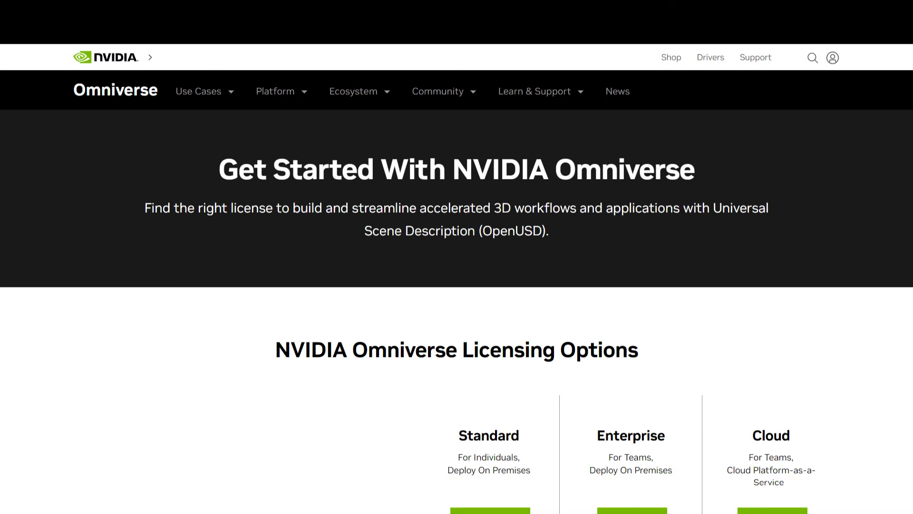
scroll(down, 3)
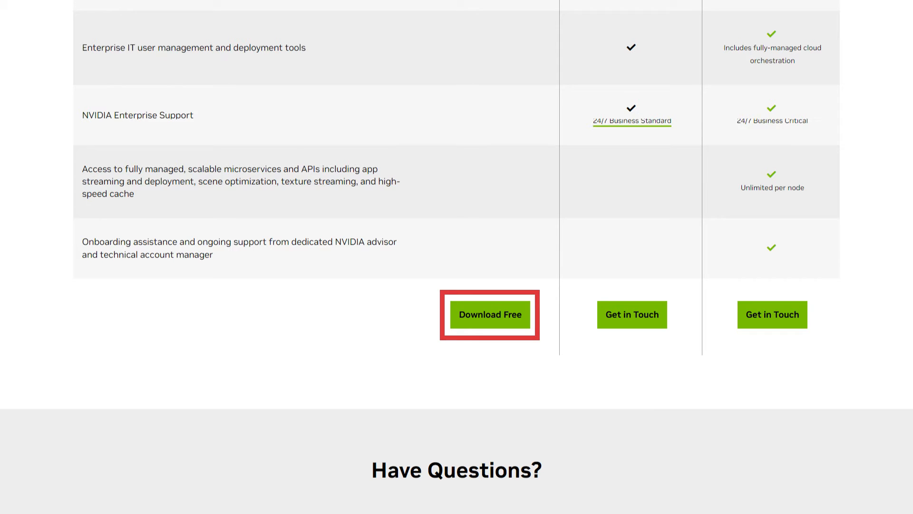
click(490, 314)
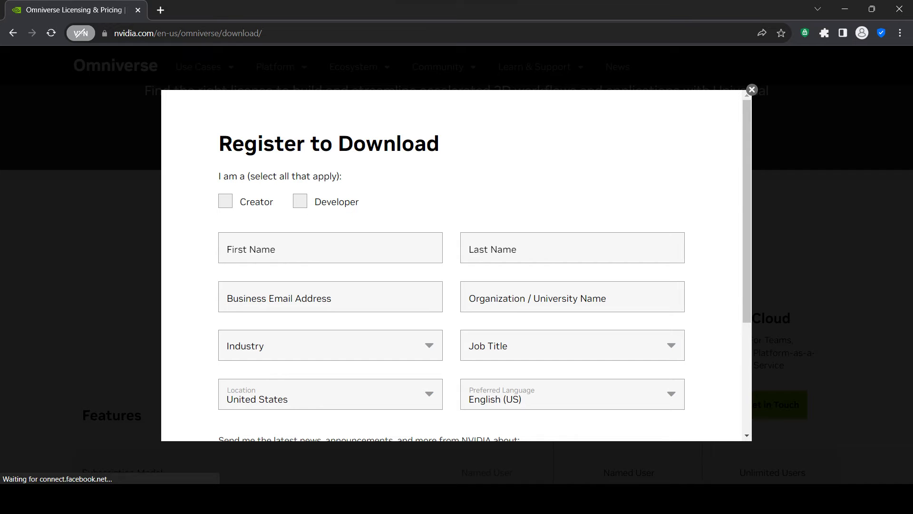
Scroll down the Register to Download form and submit it
scroll(down, 3)
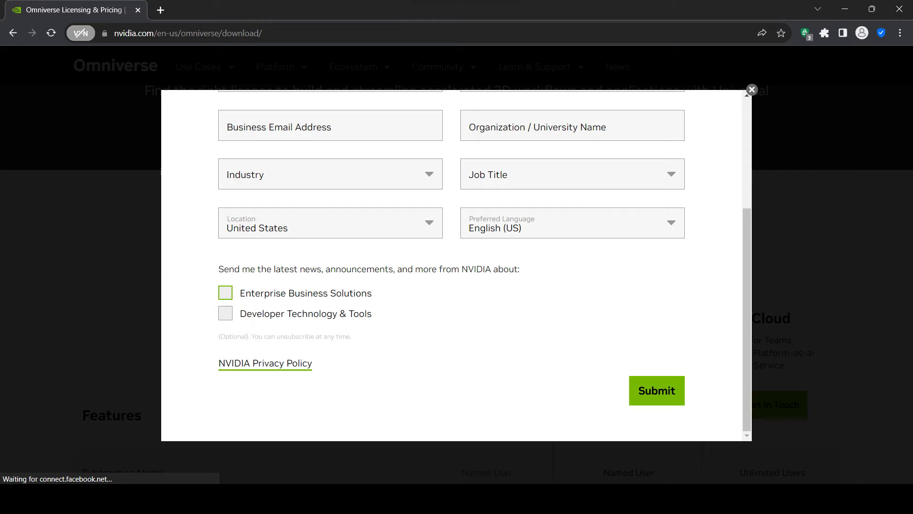
click(656, 390)
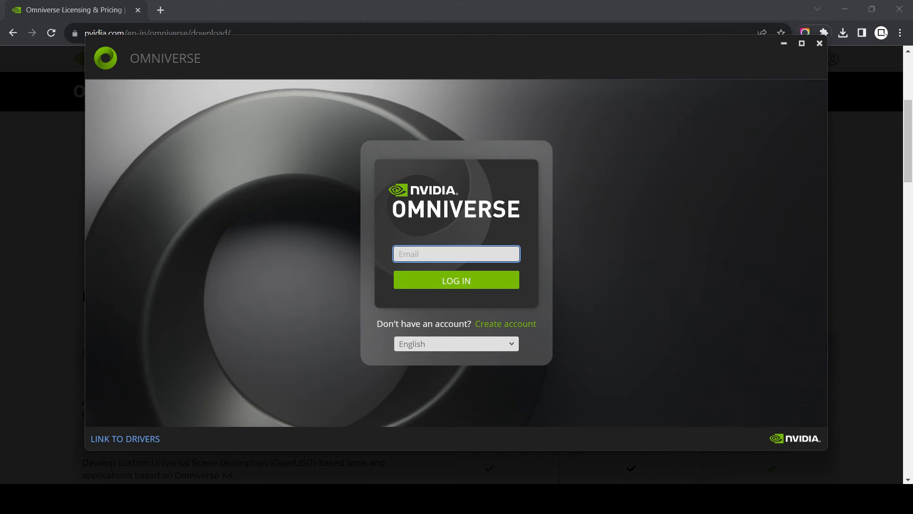
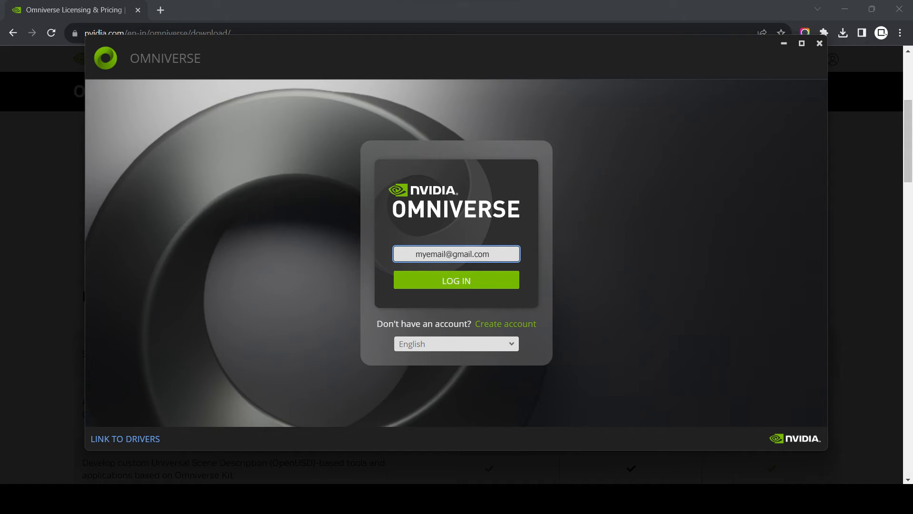
click(456, 280)
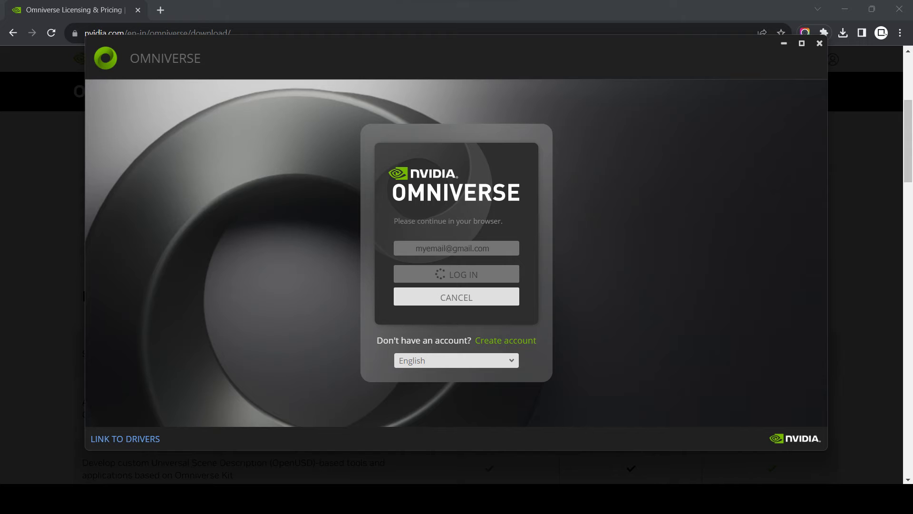
click(456, 274)
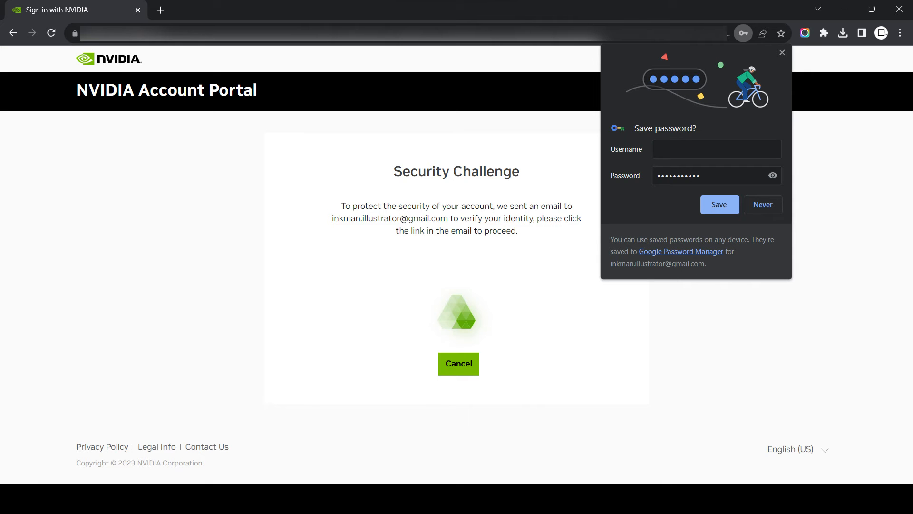
Dismiss Chrome's Save password bubble
click(76, 10)
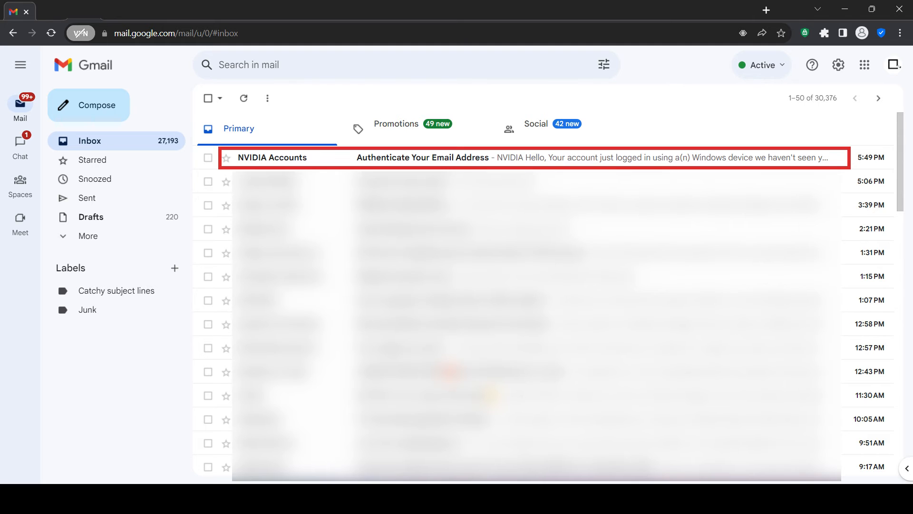
Open the 'Authenticate Your Email Address' email and verify the email address
click(422, 157)
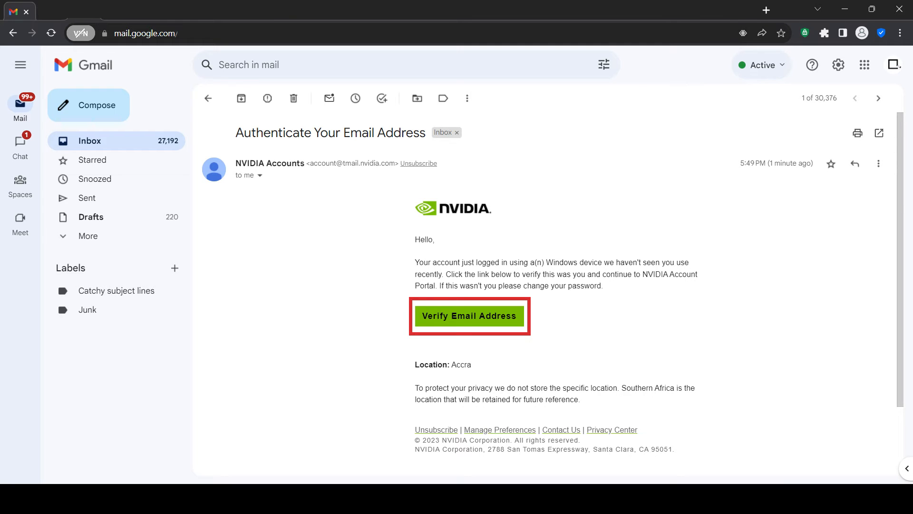
click(469, 315)
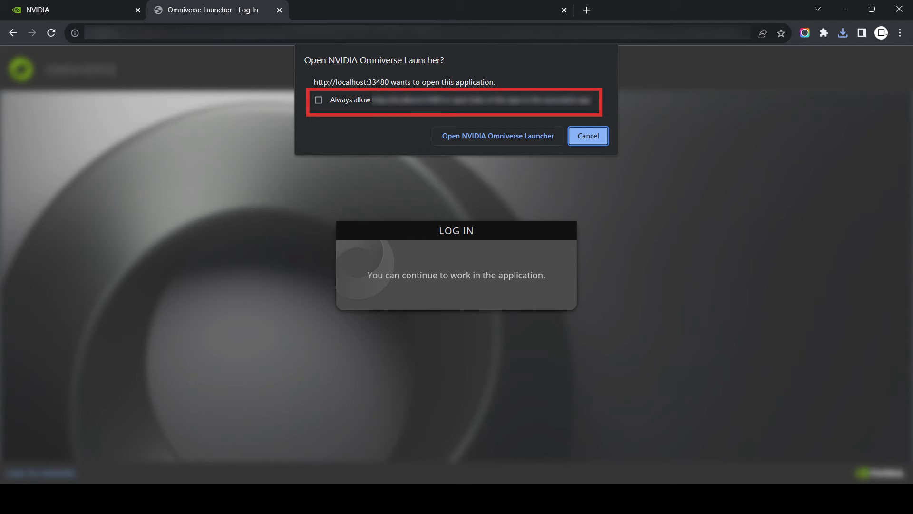
Return to the launcher and accept the License Agreement and Data Collection notices
click(498, 135)
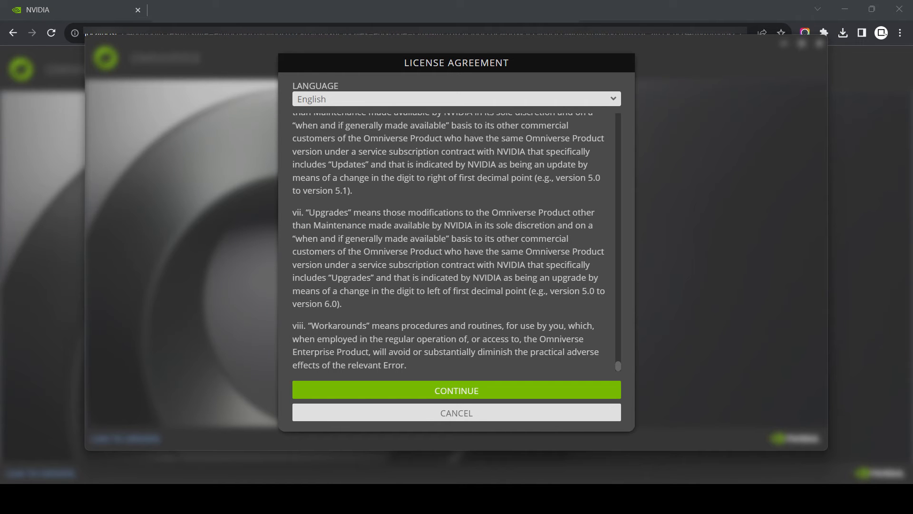
click(456, 390)
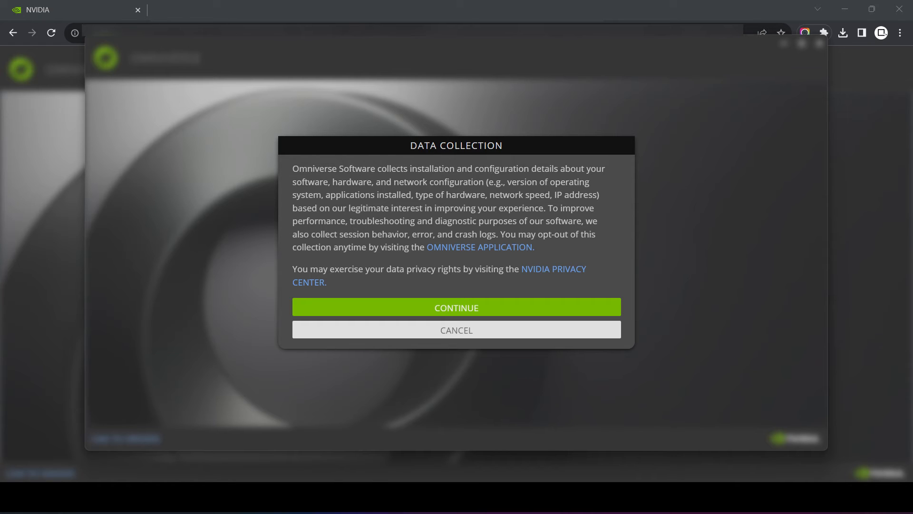
click(456, 307)
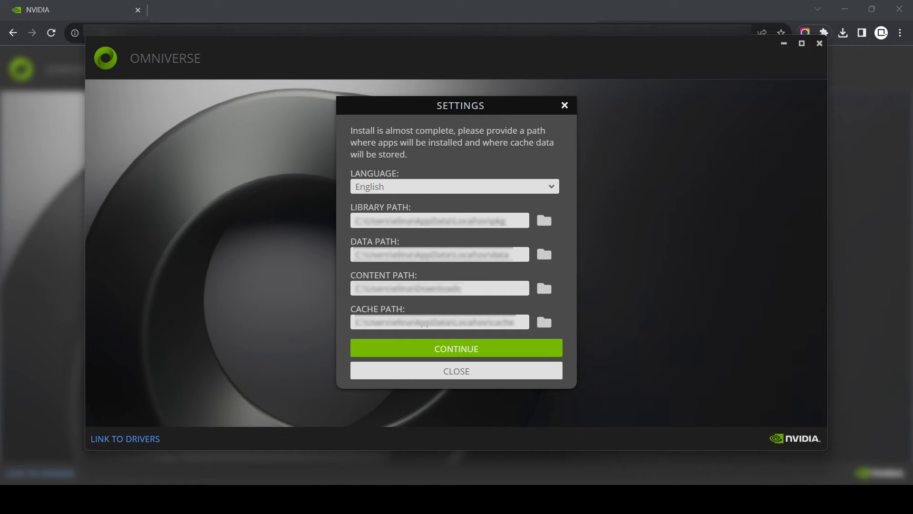
Keep the default Library, Data, Content and Cache paths and check the notifications
click(456, 348)
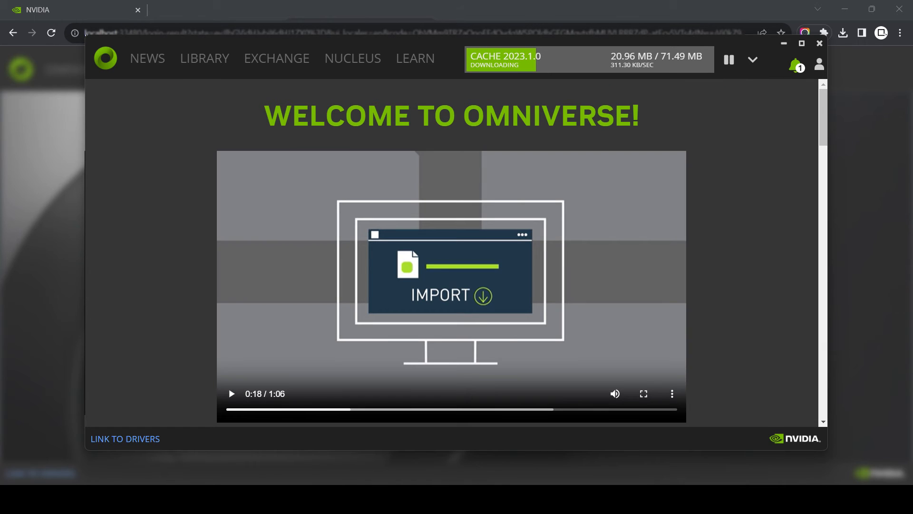
click(794, 65)
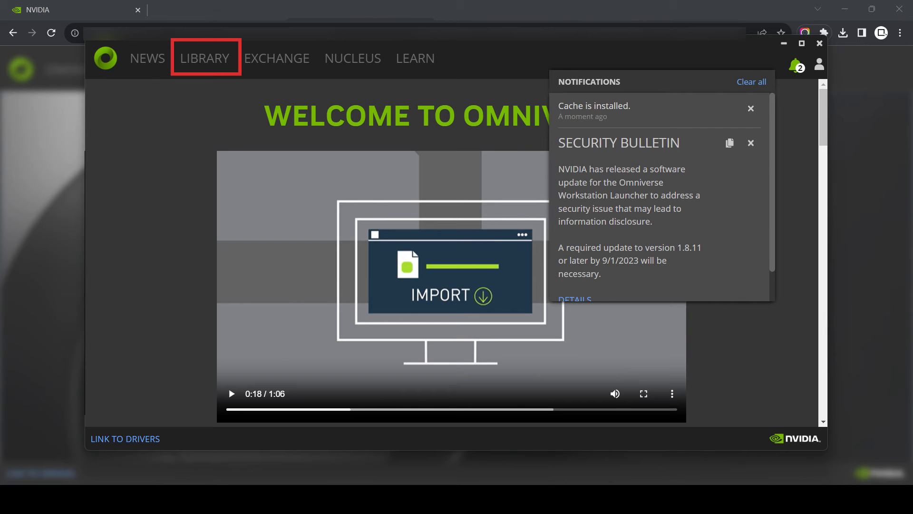
View Omniverse Cache 2023.1.0 in the Library, then go to Nucleus server management
click(205, 58)
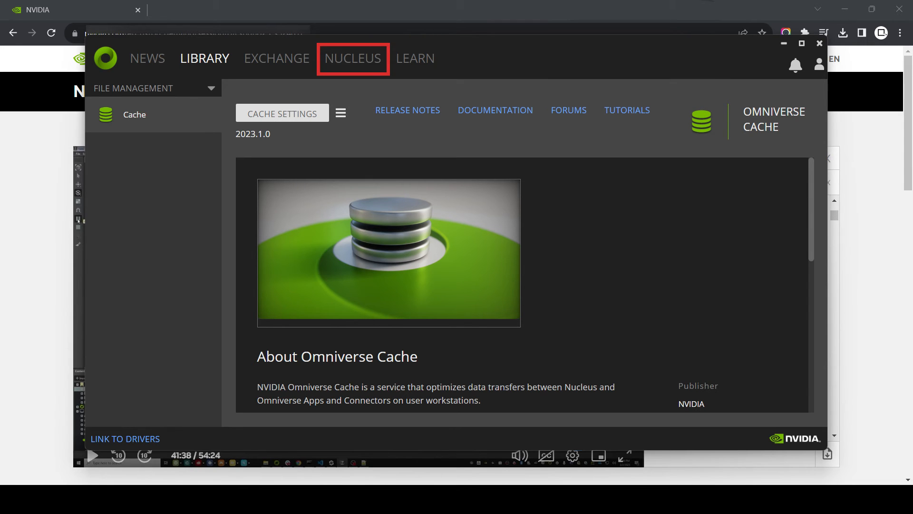
click(352, 58)
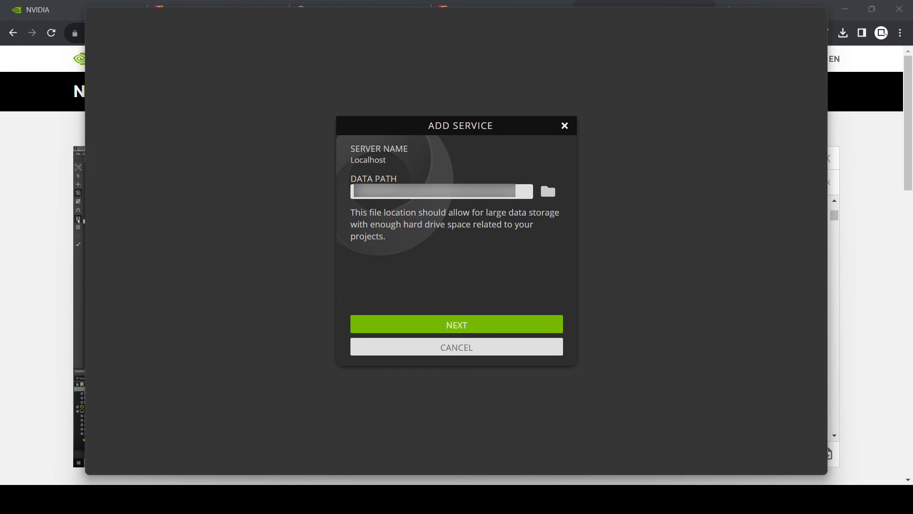
Accept the Localhost server data path and complete the administrator account setup
click(456, 324)
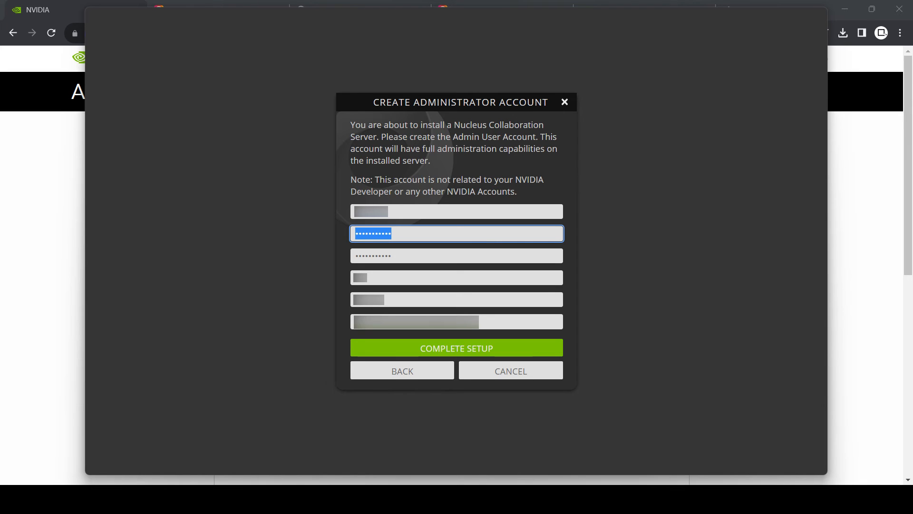
click(456, 348)
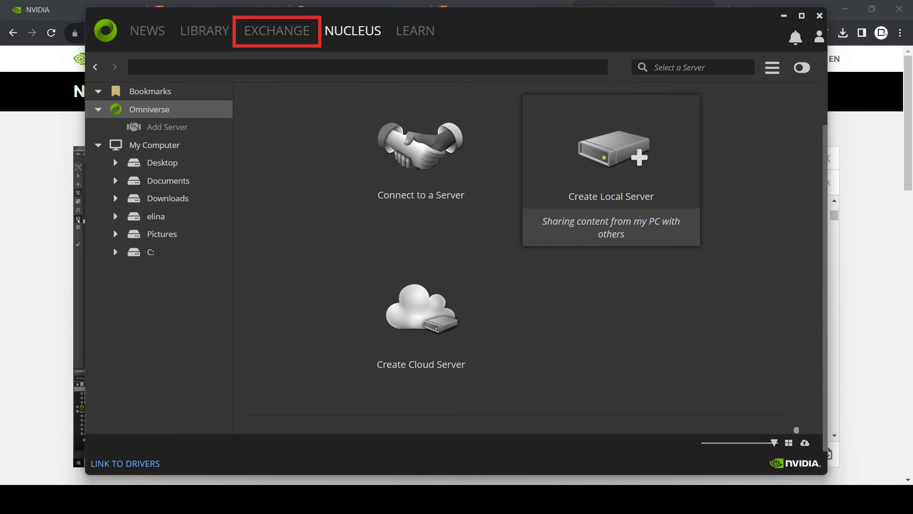
Search the Exchange for 'CODE' and start installing Omniverse Code 2022.3.3
click(276, 31)
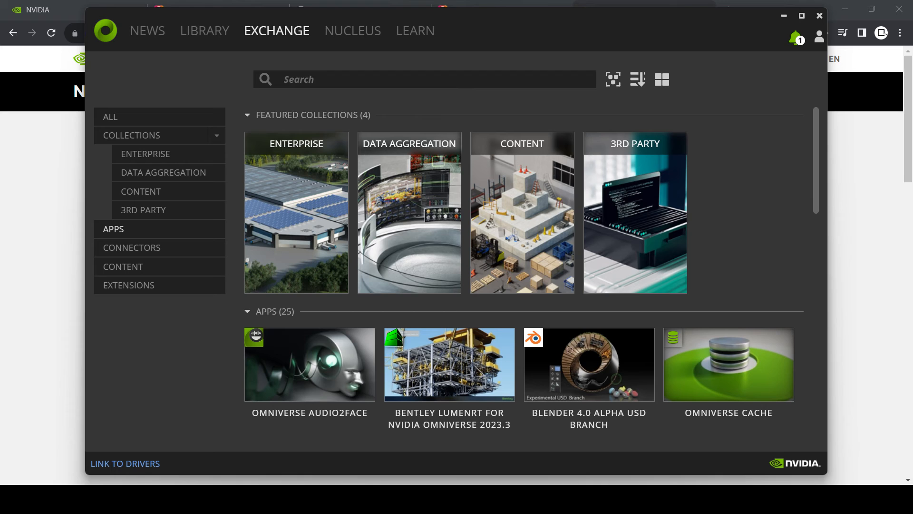
text(CODE)
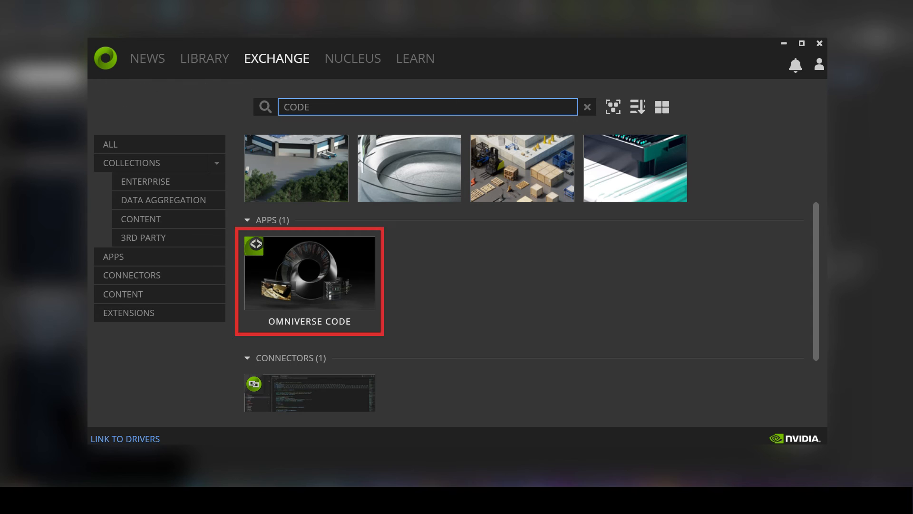
click(309, 272)
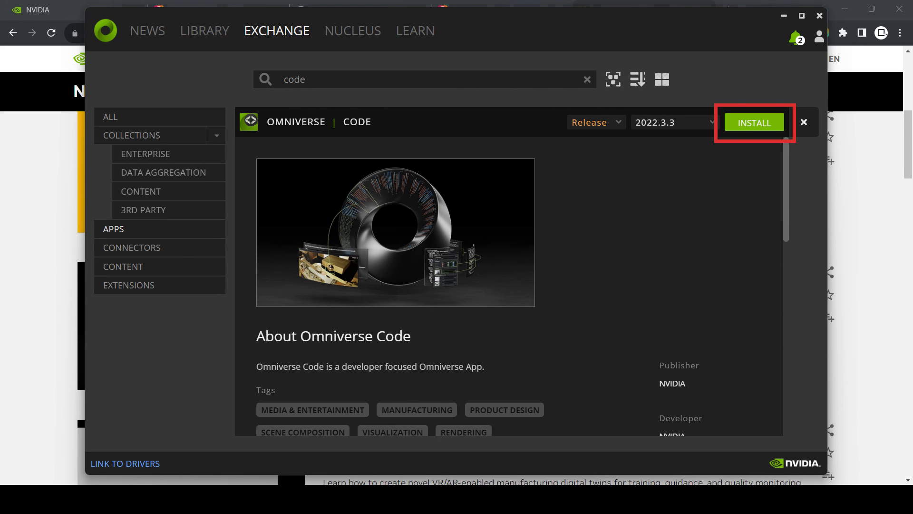
click(753, 122)
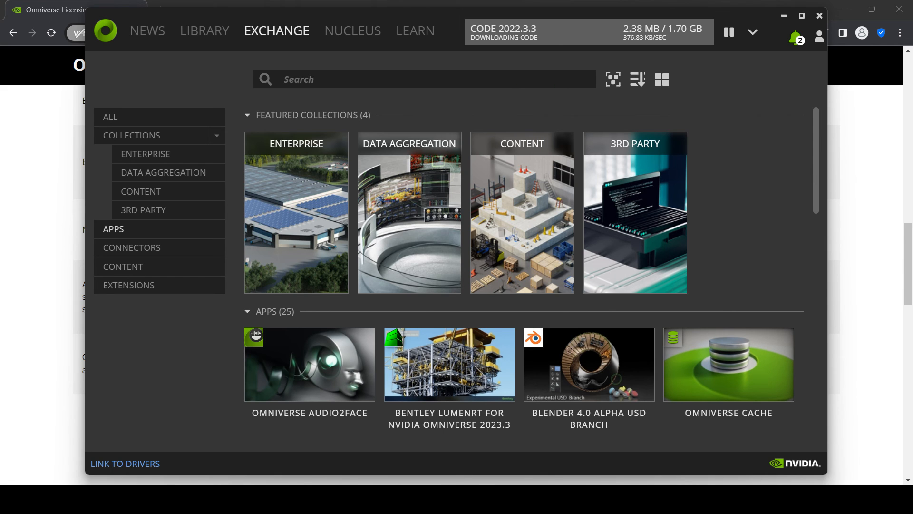
Allow Omniverse Kit on public and private networks, then launch Omniverse Code 2022.3.3
text(code)
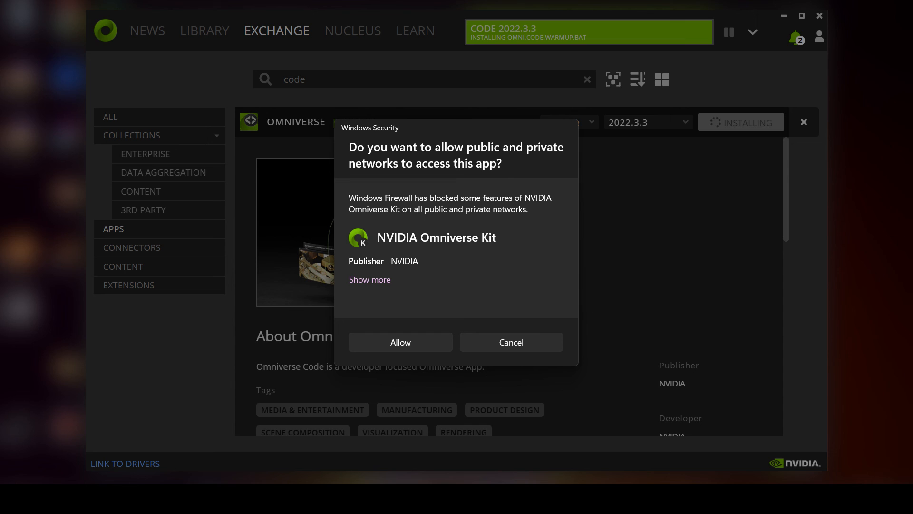
click(400, 342)
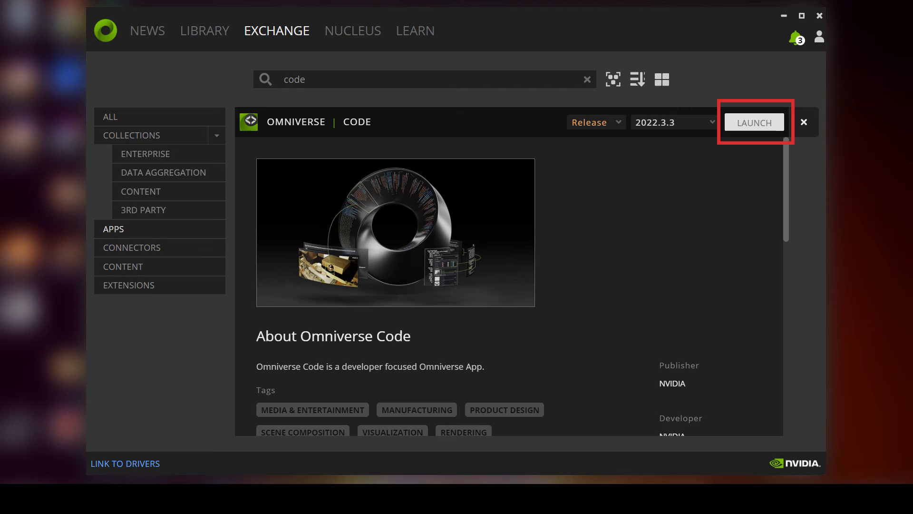
click(753, 122)
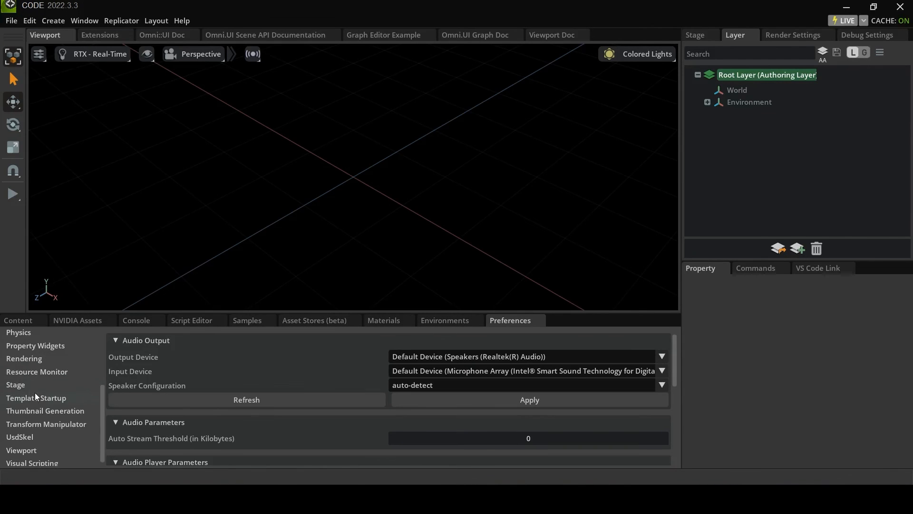
Show the Stage preferences and open the viewport's display visibility options
click(16, 380)
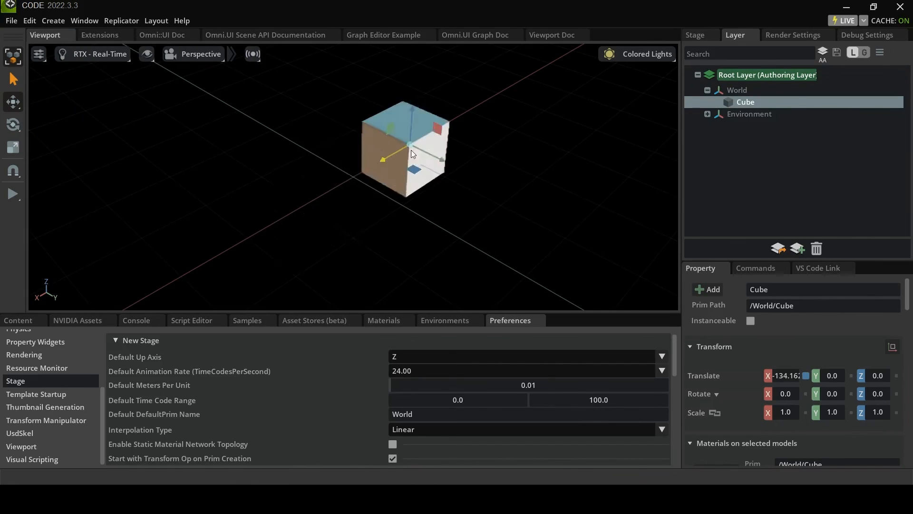
click(147, 54)
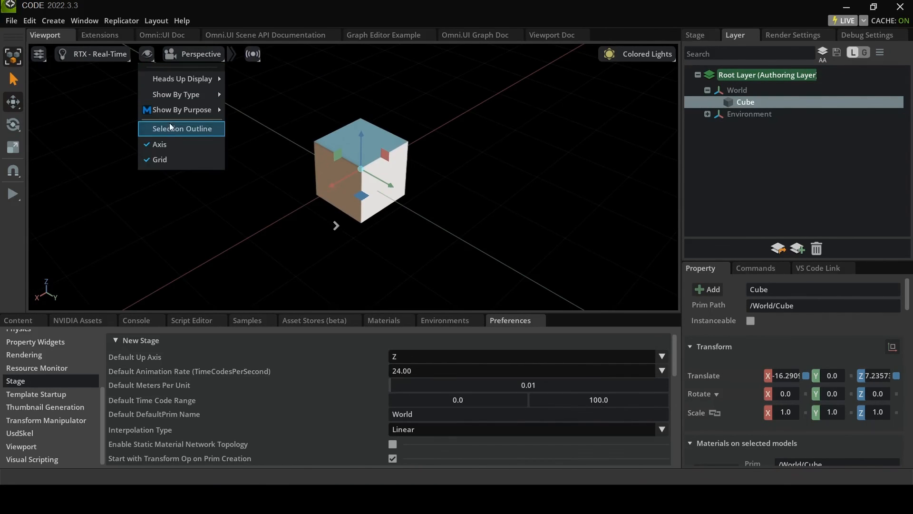